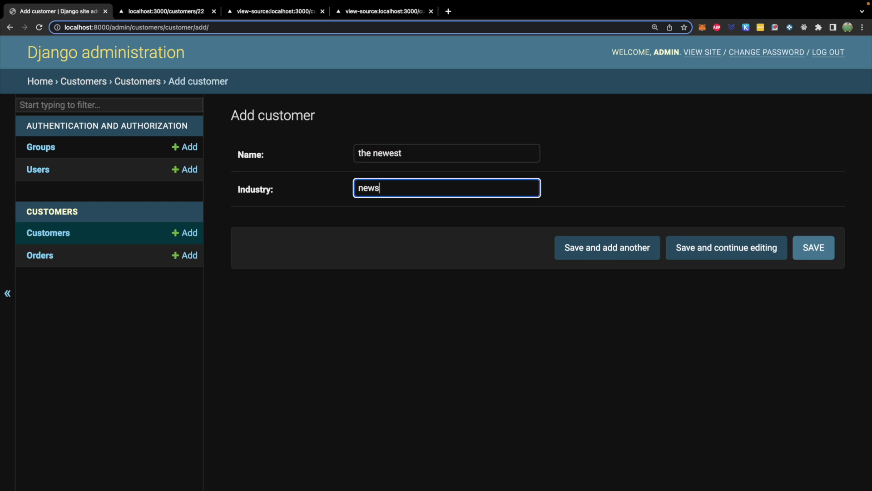
- Save the new customer 'the newest' in the 'newest' industry and keep editing it
left_click(812, 247)
type(" customer")
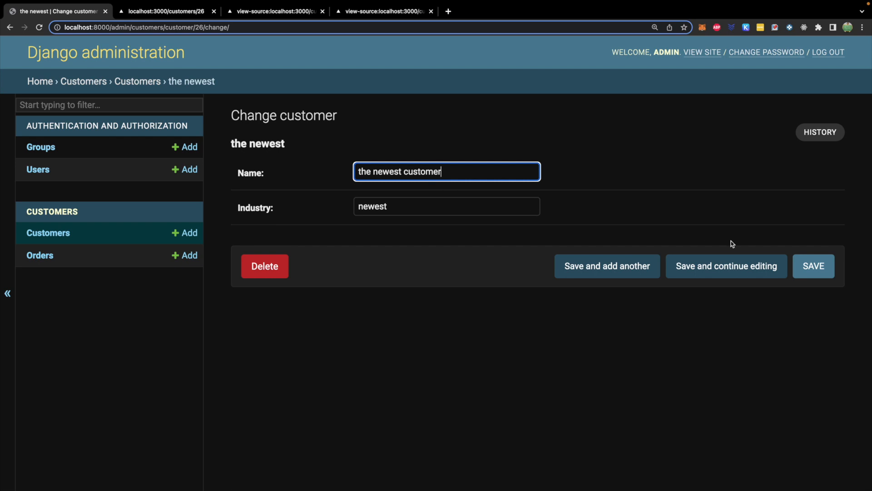